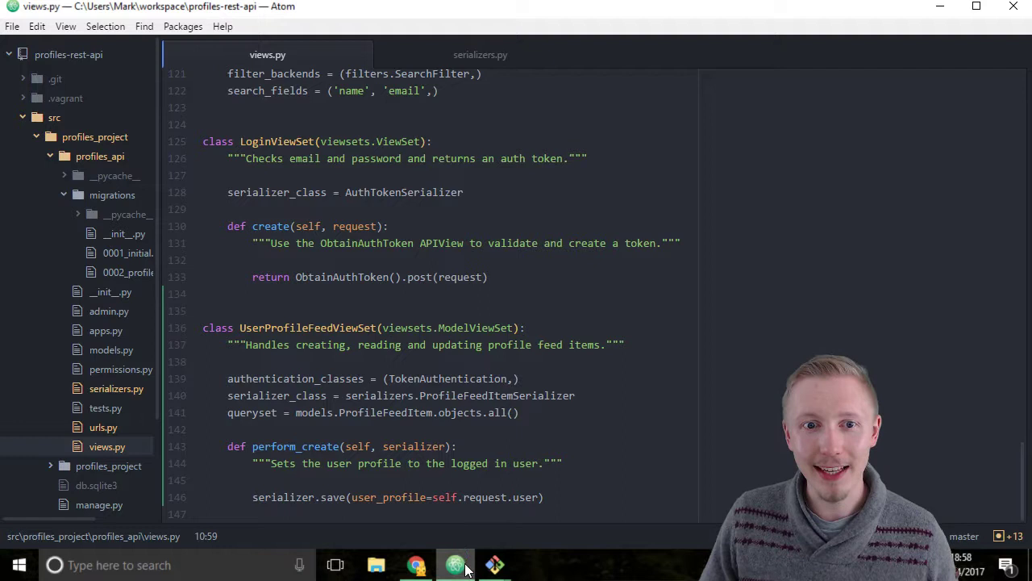
mouse_move(455, 565)
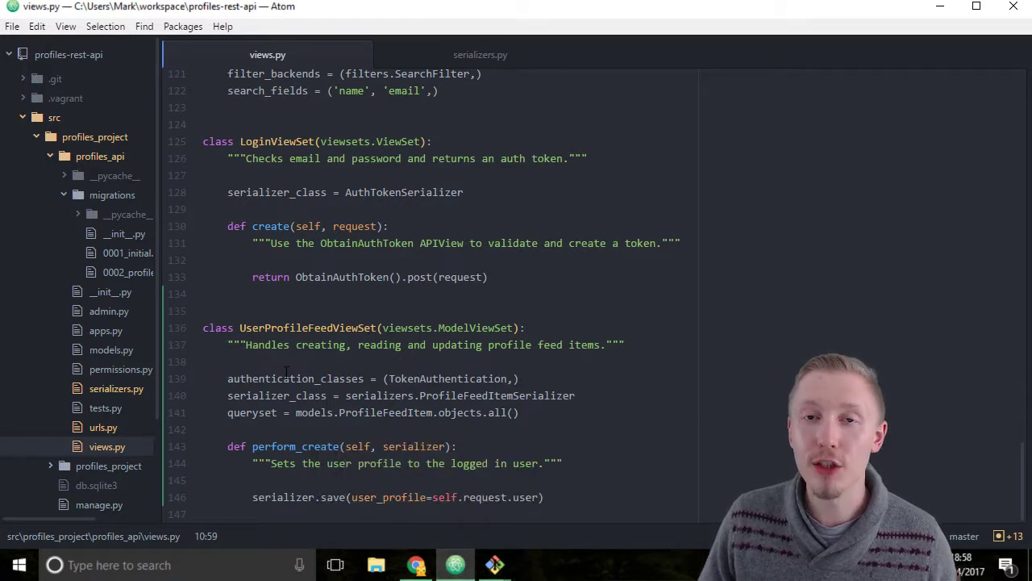
Step: Open permissions.py and add a blank line below the UpdateOwnProfile class
click(121, 369)
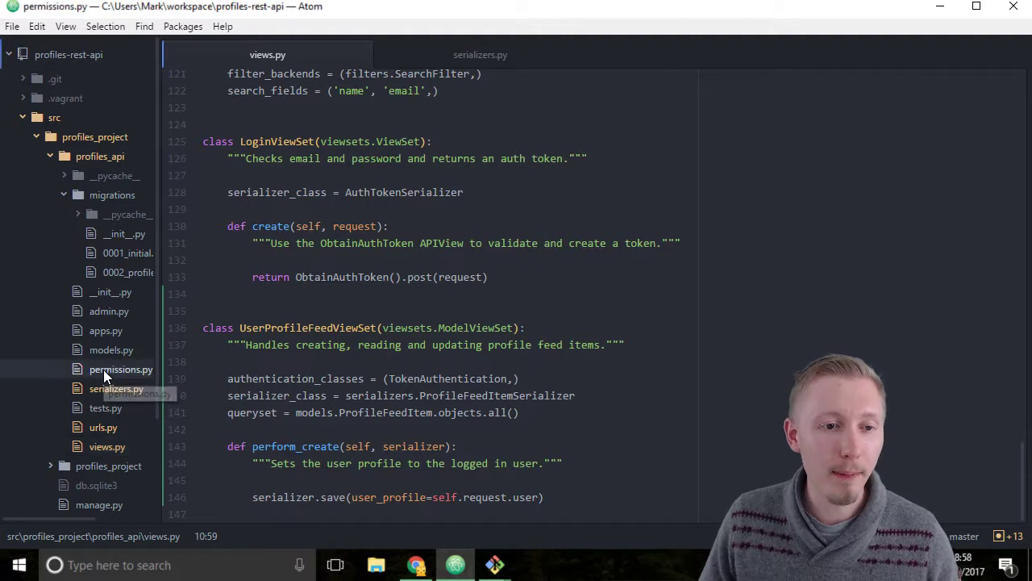
click(120, 369)
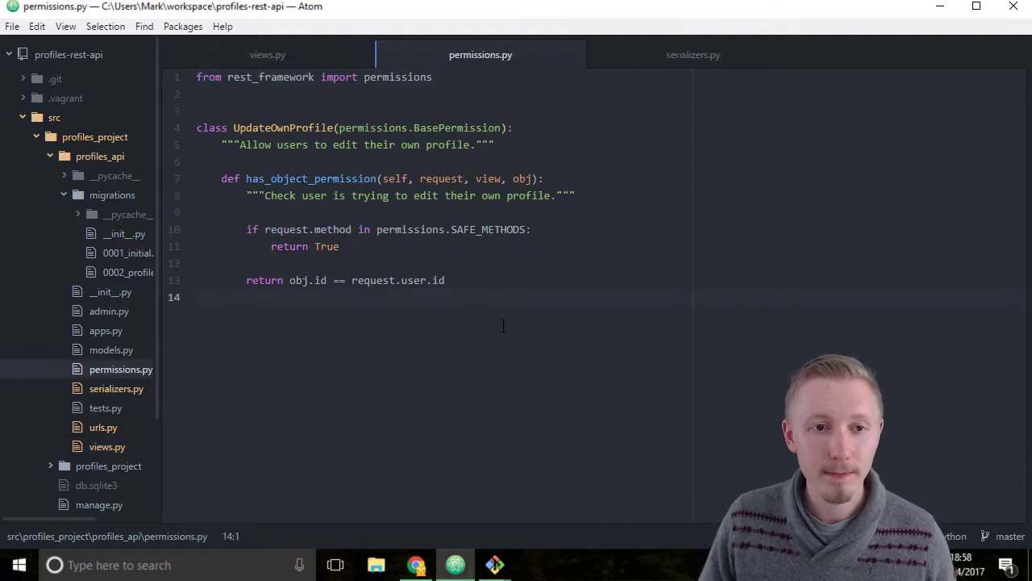
key(enter)
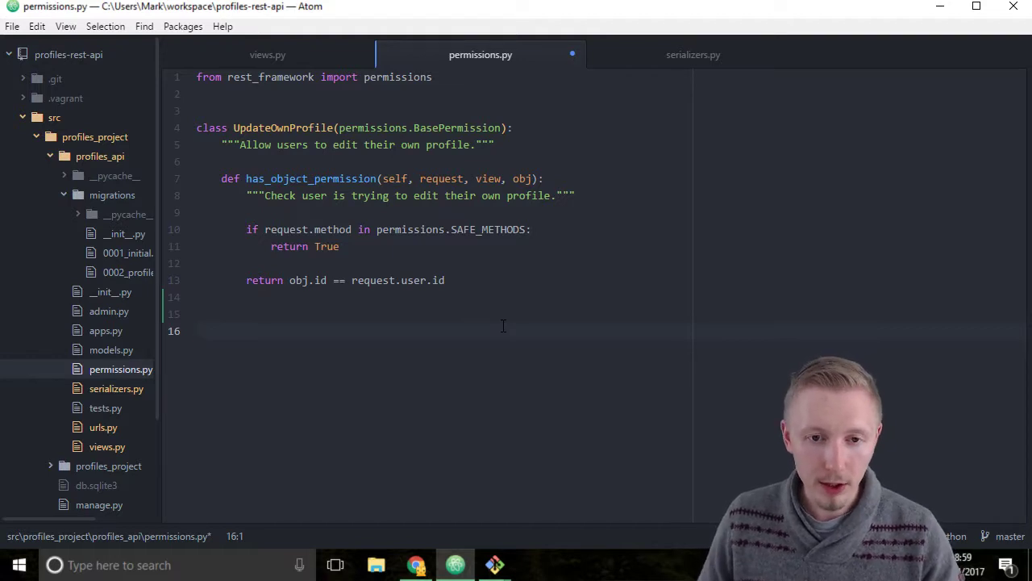
Step: Define class PostOwnStatus extending permissions.BasePermission
text(class)
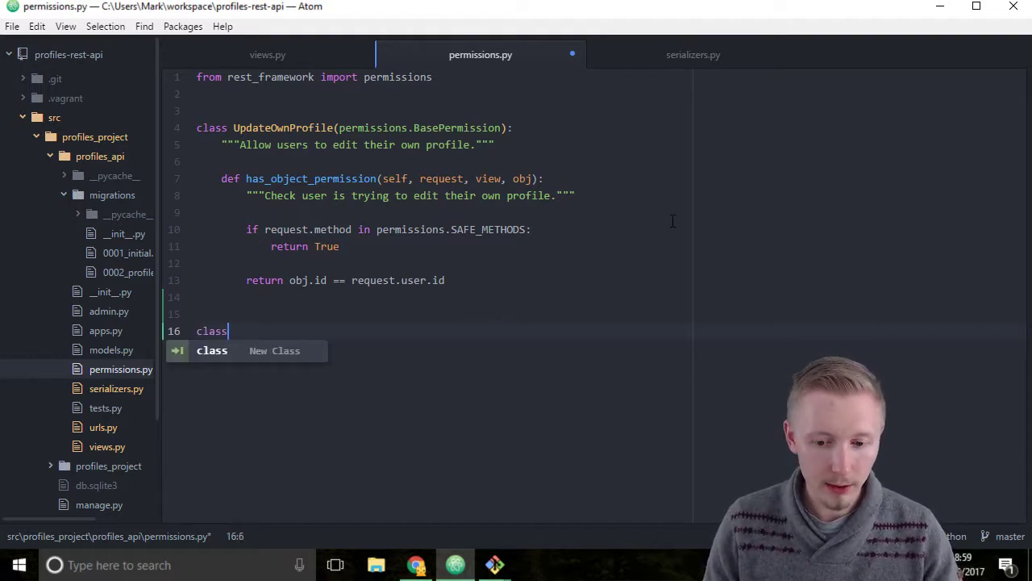
text(PostO)
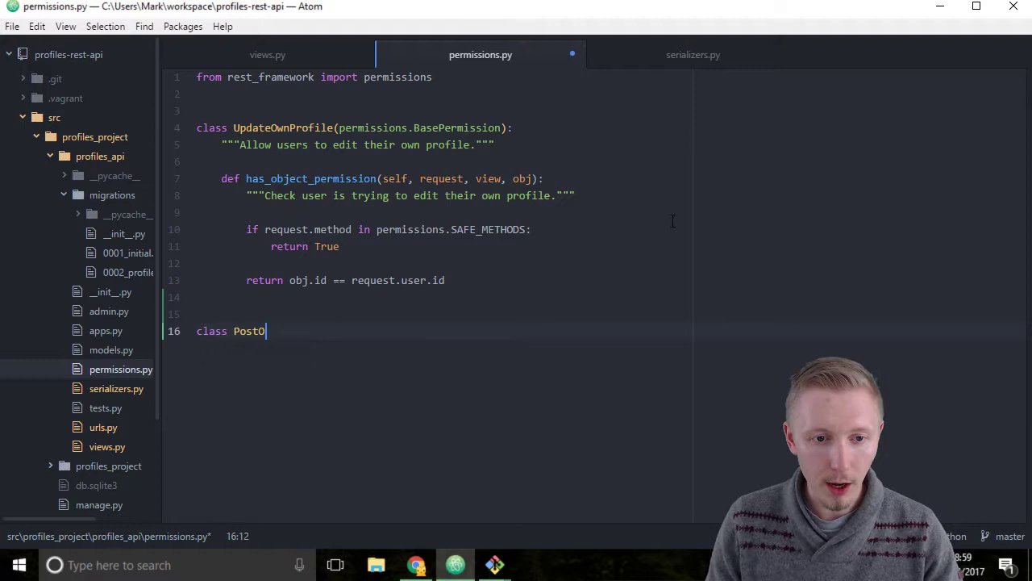
text(wnStatus())
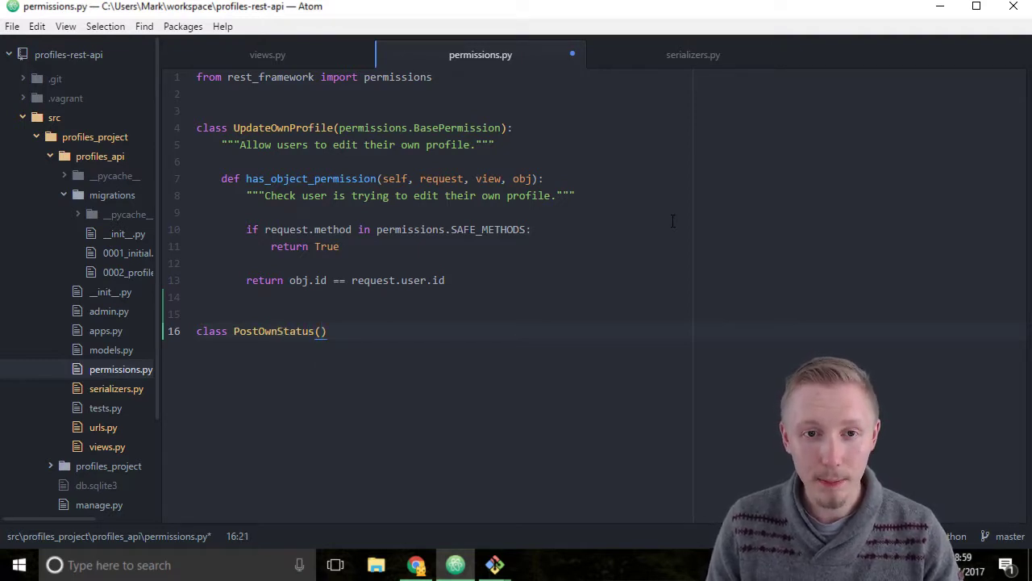
text(permission)
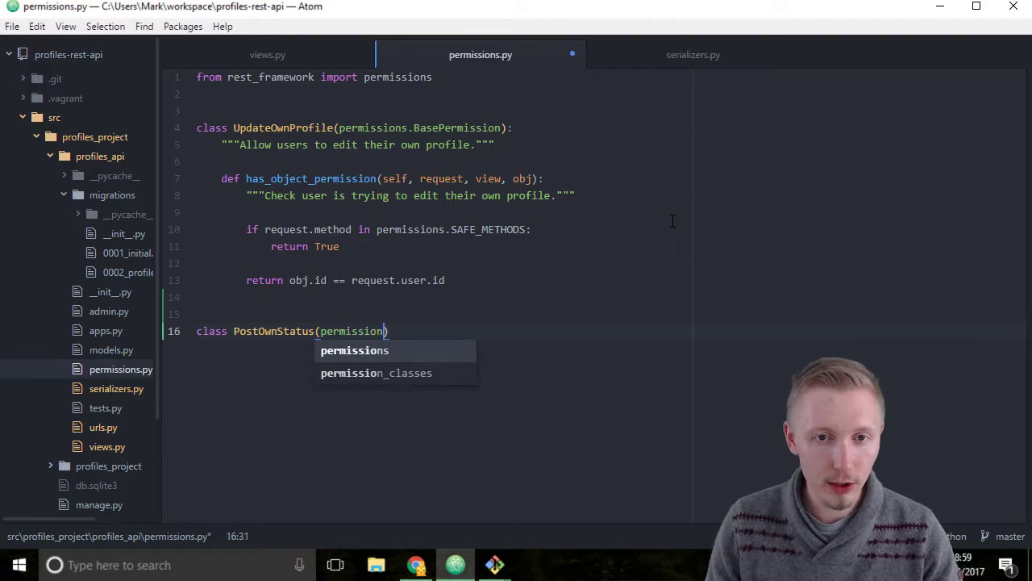
text(.BasePe)
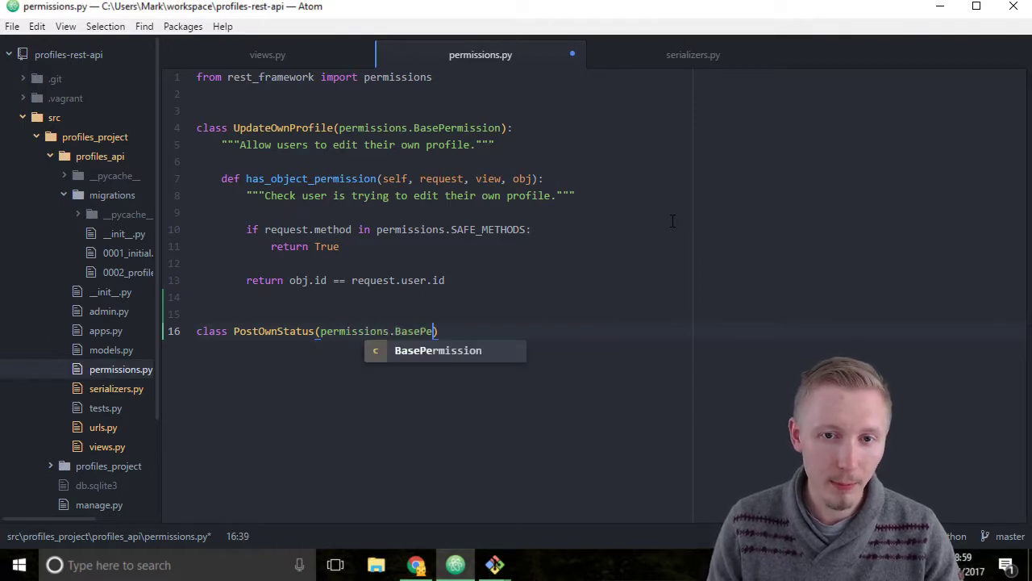
key(enter)
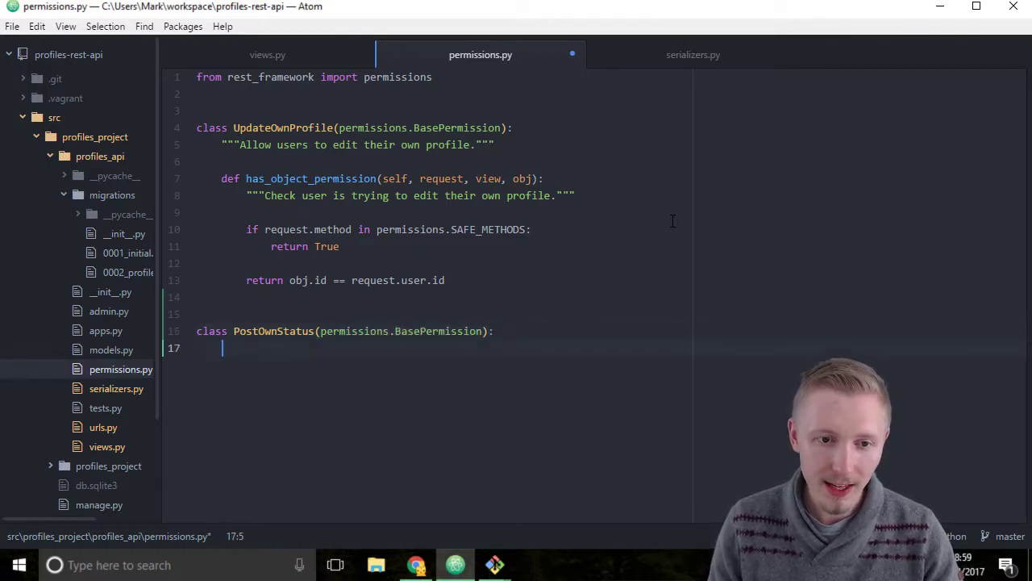
Step: Add a docstring about users updating their own status
text("""Allow users to update their own s)
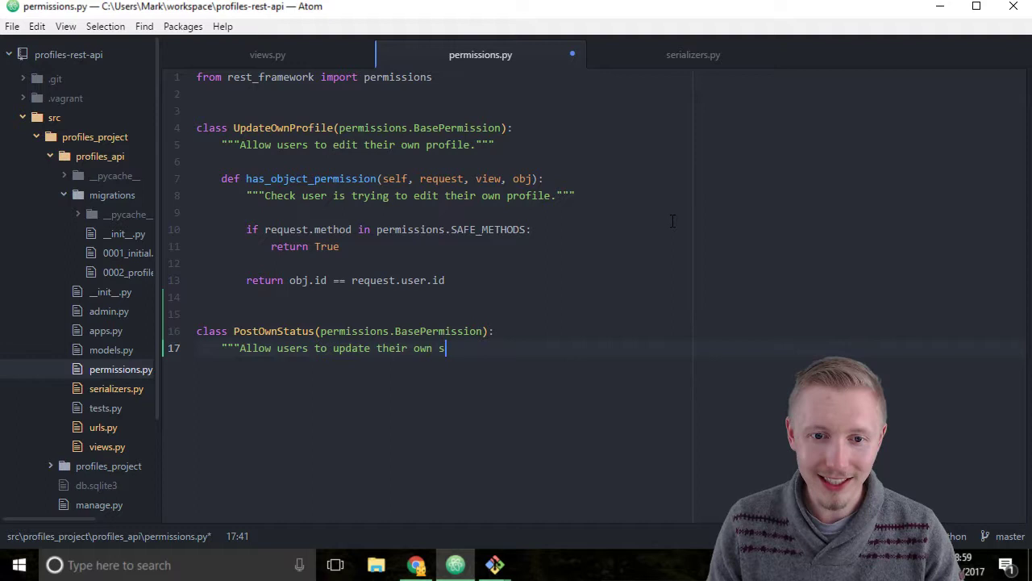
text(tatus.""")
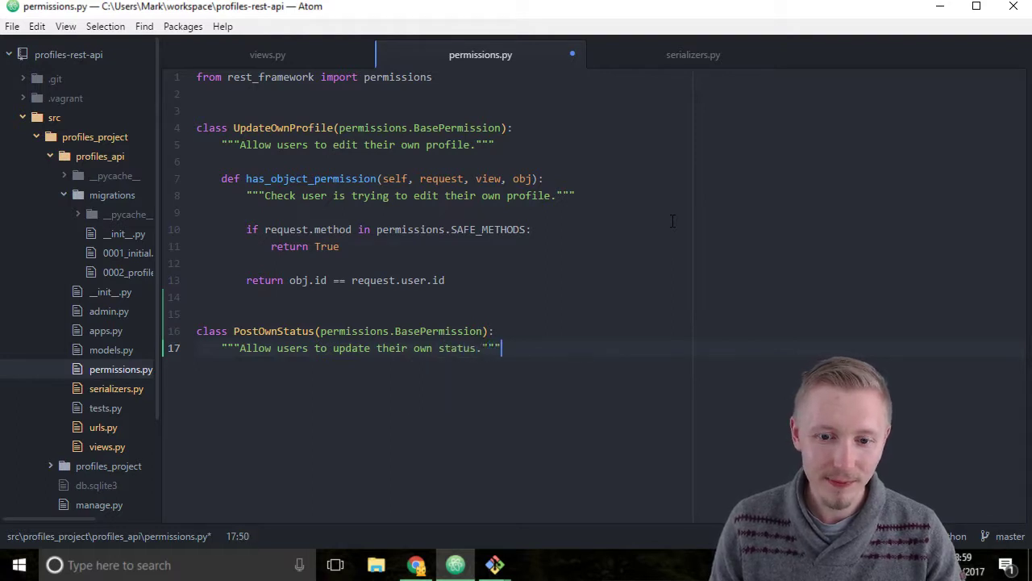
key(Enter)
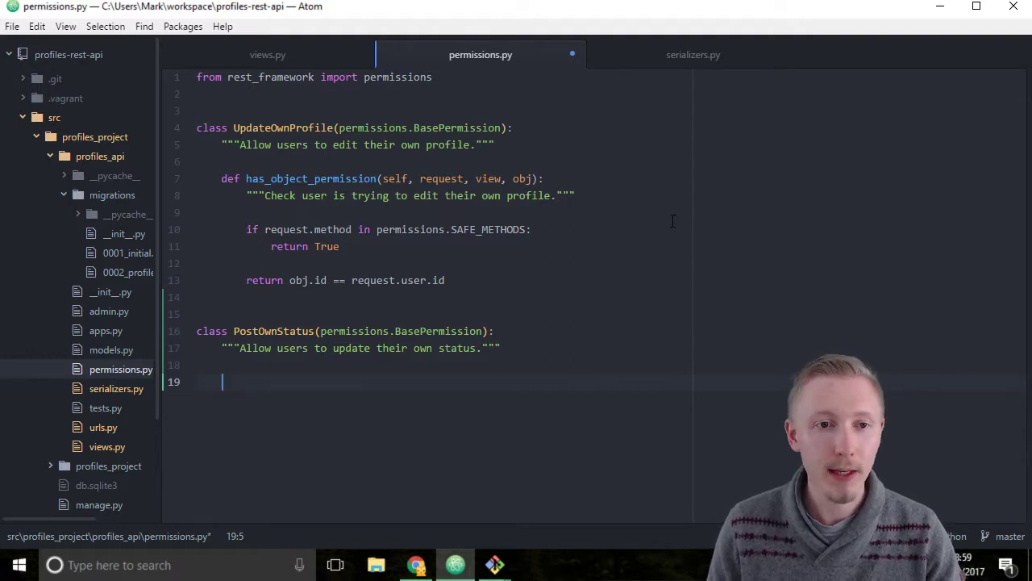
Step: Define has_object_permission(self, request, view, obj) in PostOwnStatus
text(def ha)
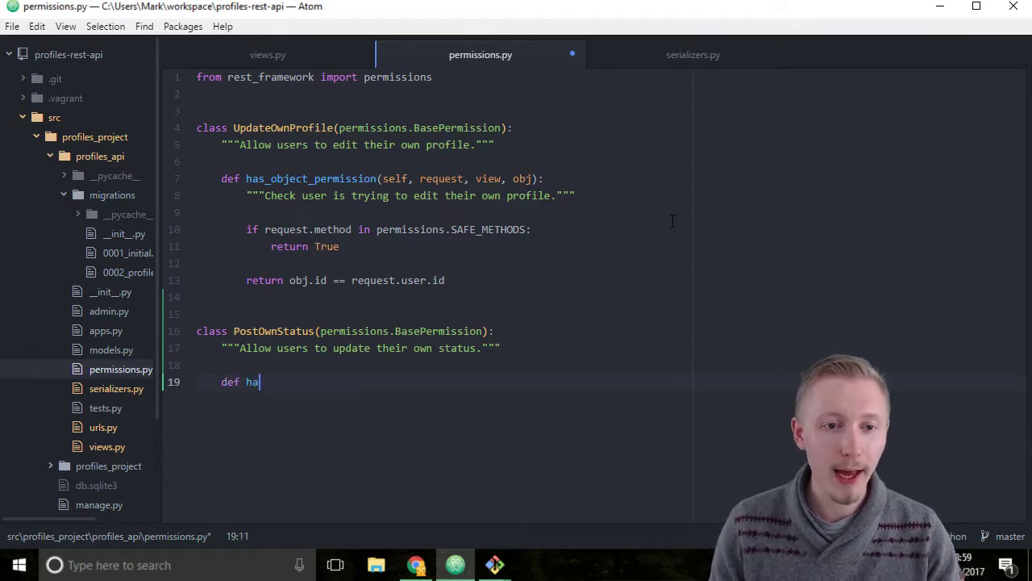
text(s_object_permission()
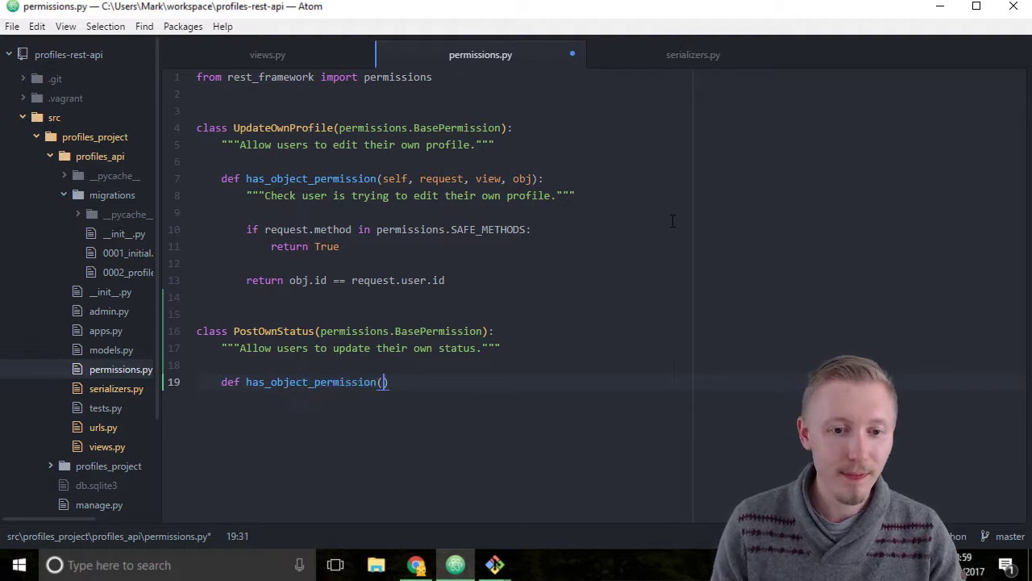
text(self)
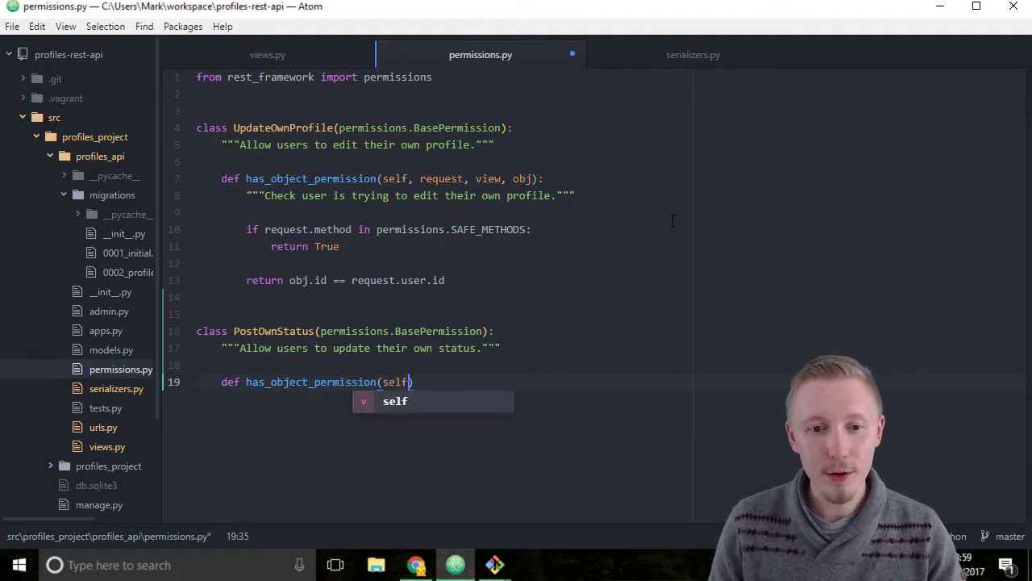
text(, reques)
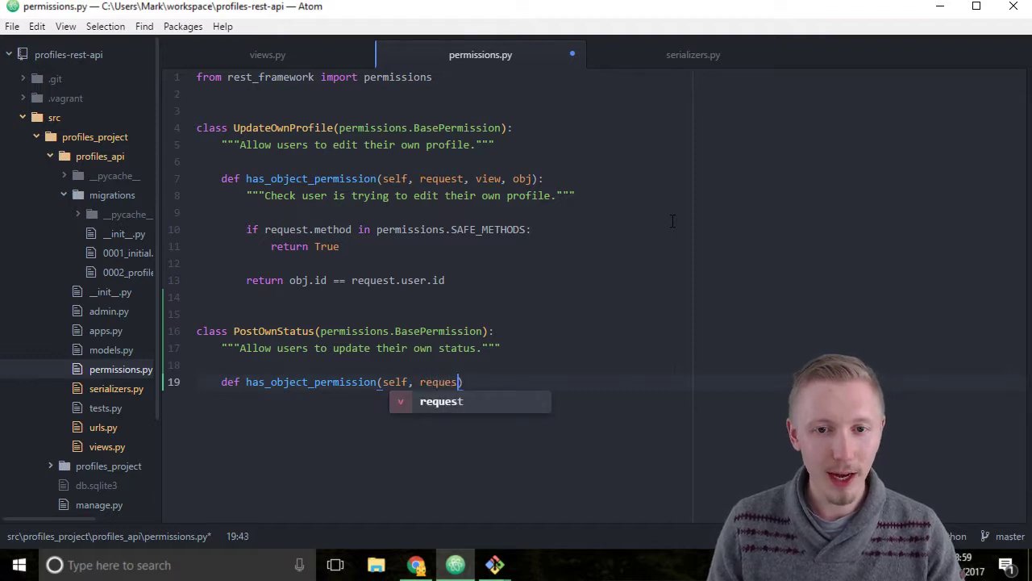
text(, view,)
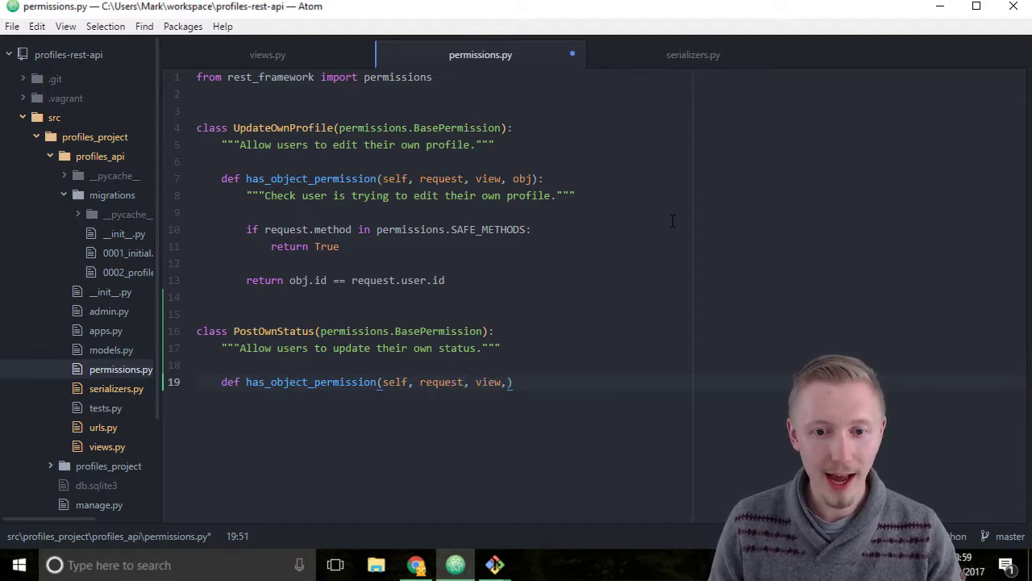
text(obj)
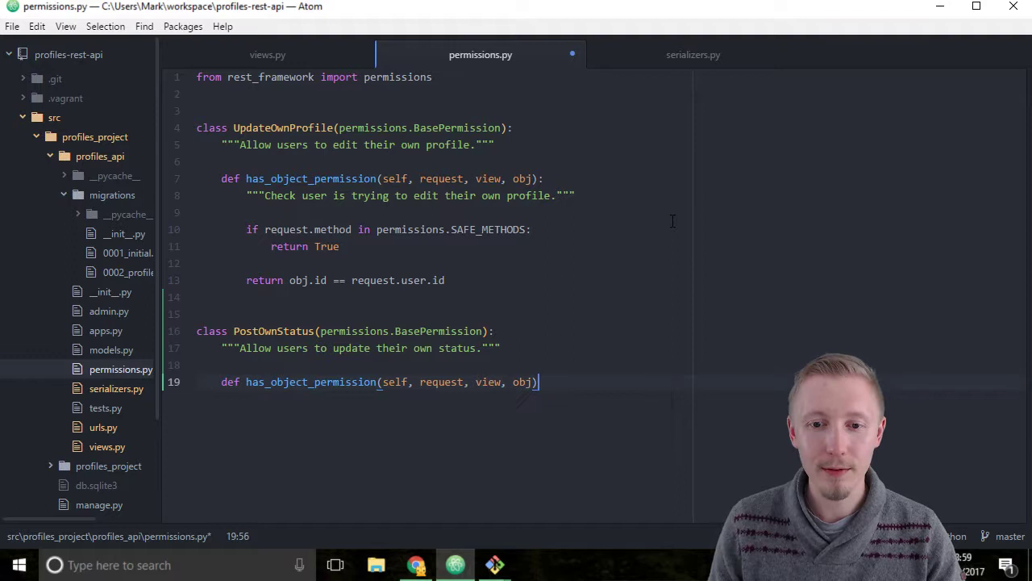
text(:)
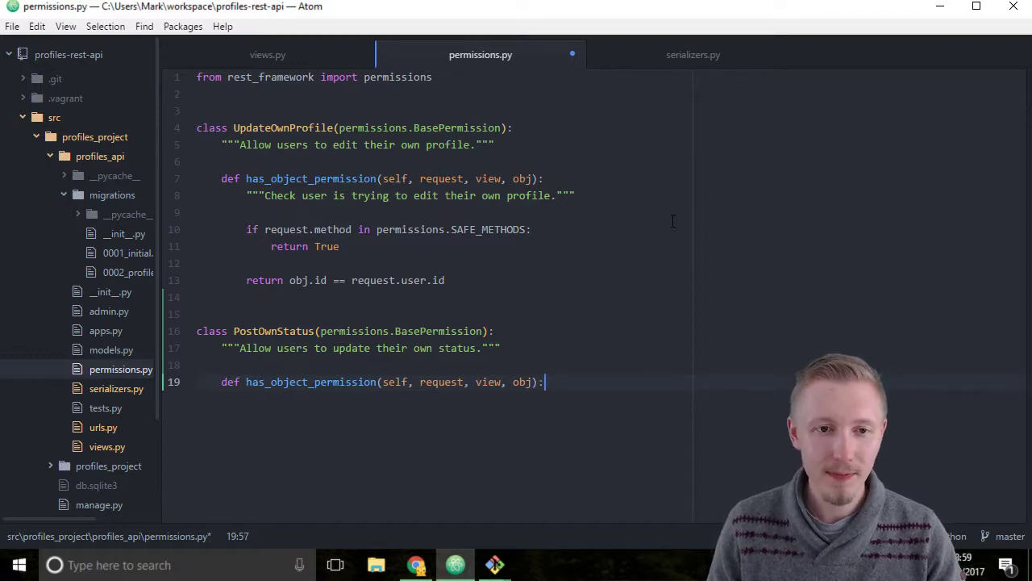
Step: Add a docstring checking the user is trying to update their own status
text("""Checks the)
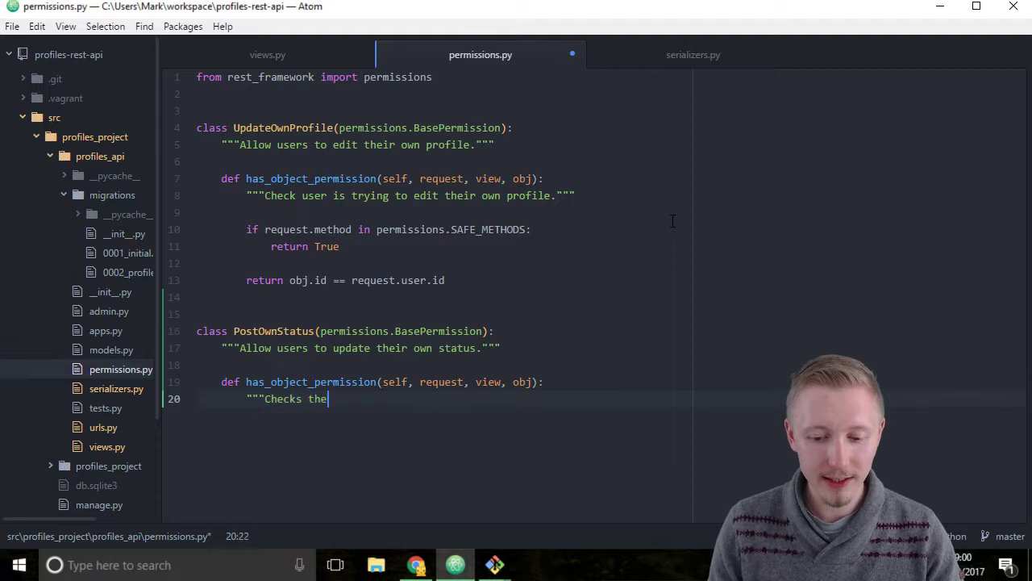
text(user is trying to u)
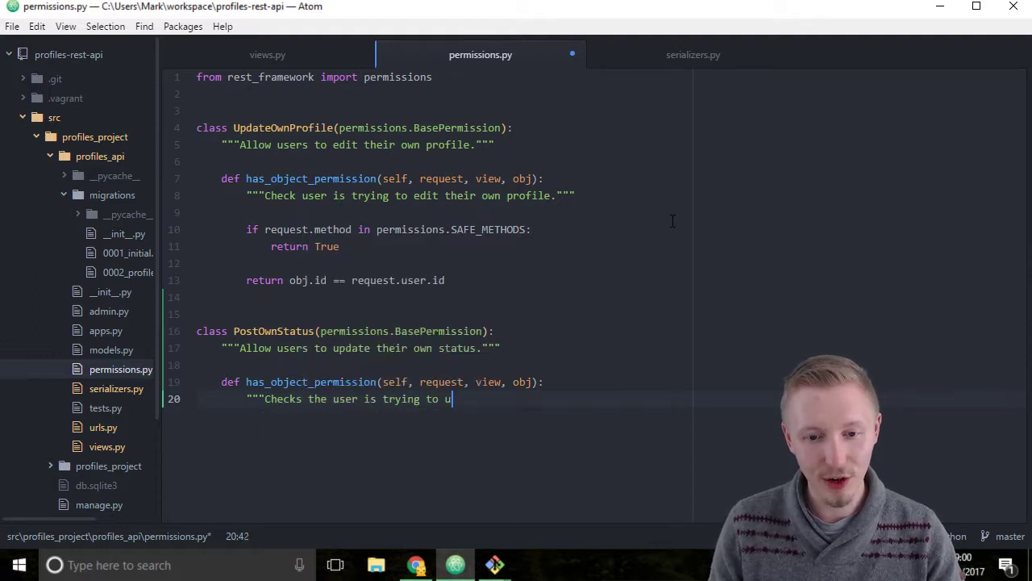
text(pdate their own s)
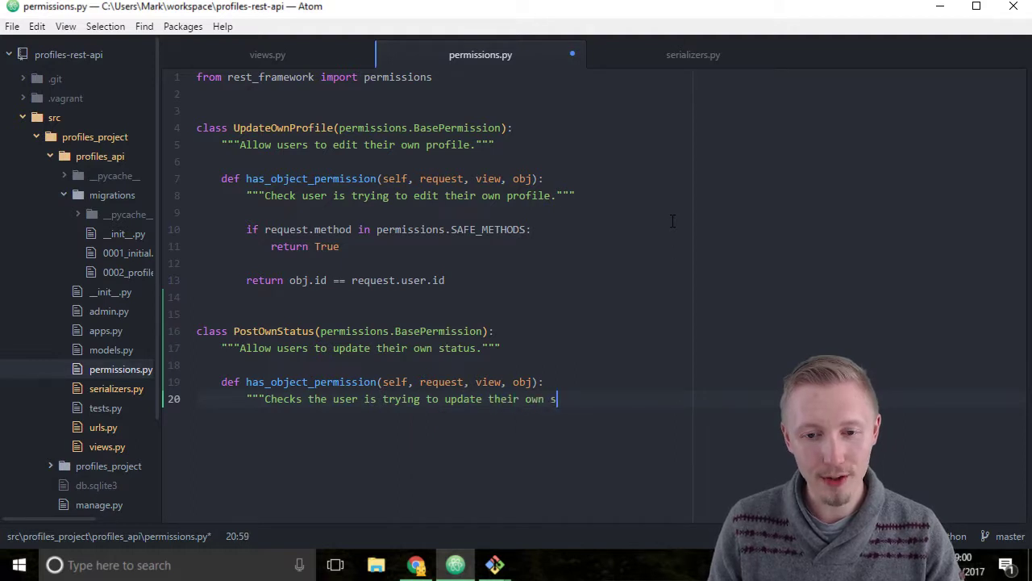
text(tatus.""")
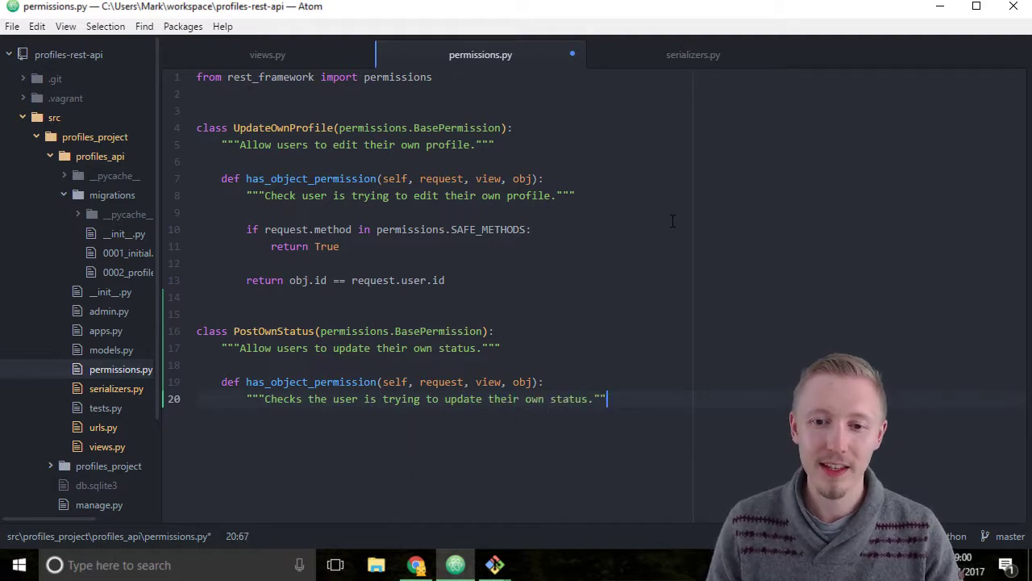
key(Enter)
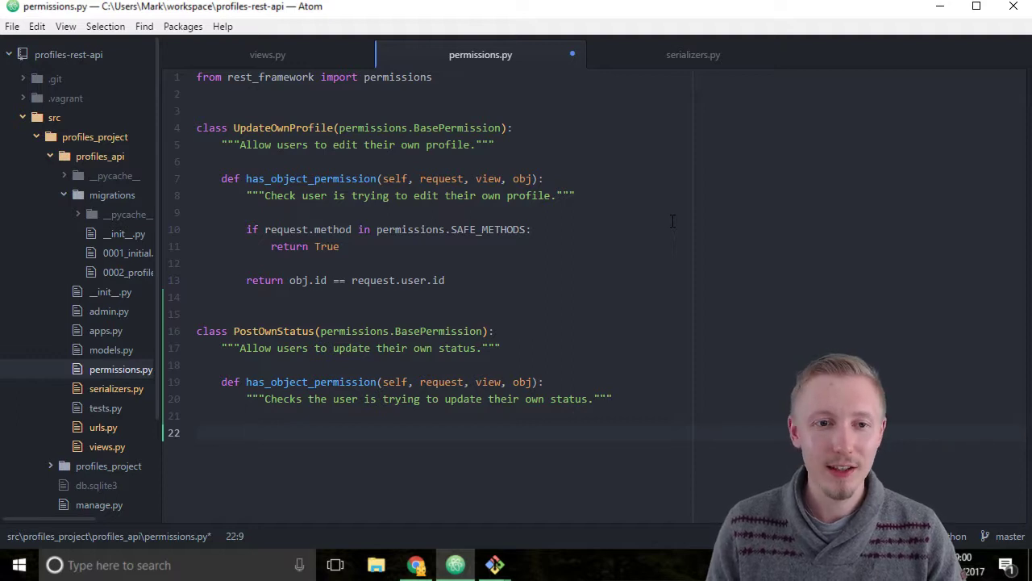
Step: Return True when request.method is in permissions.SAFE_METHODS
text(if reques)
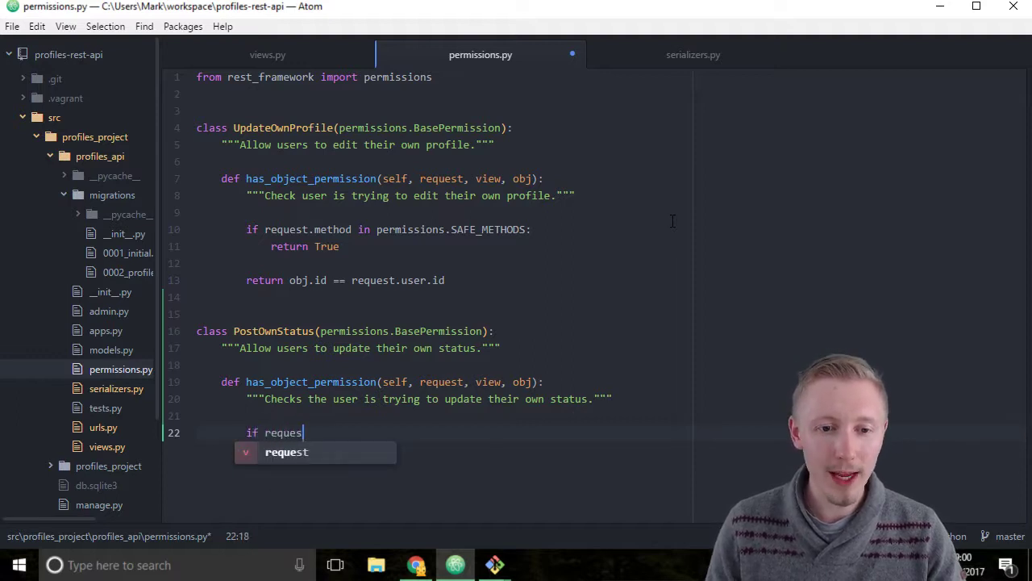
text(t.method in)
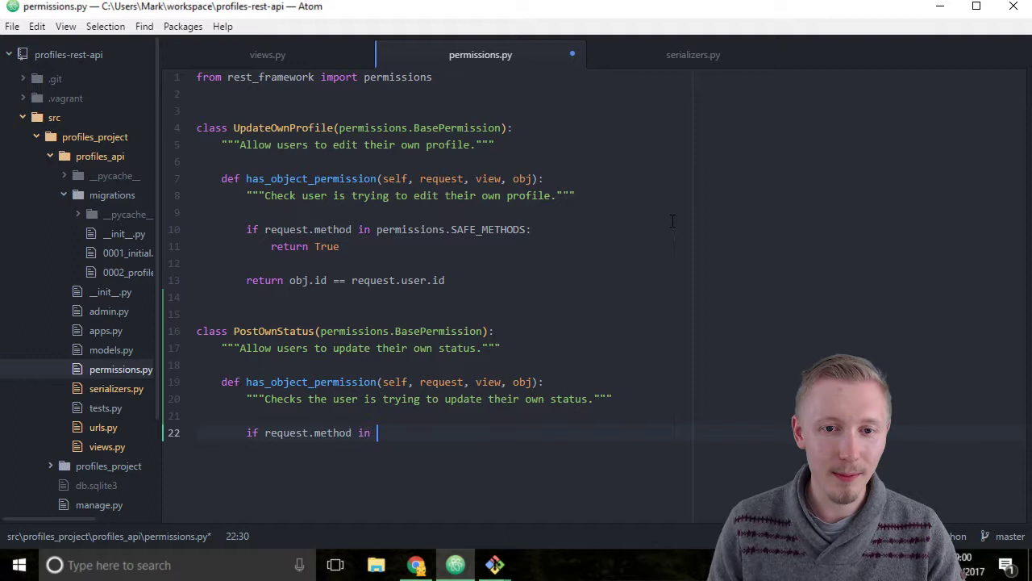
text(permissions.S)
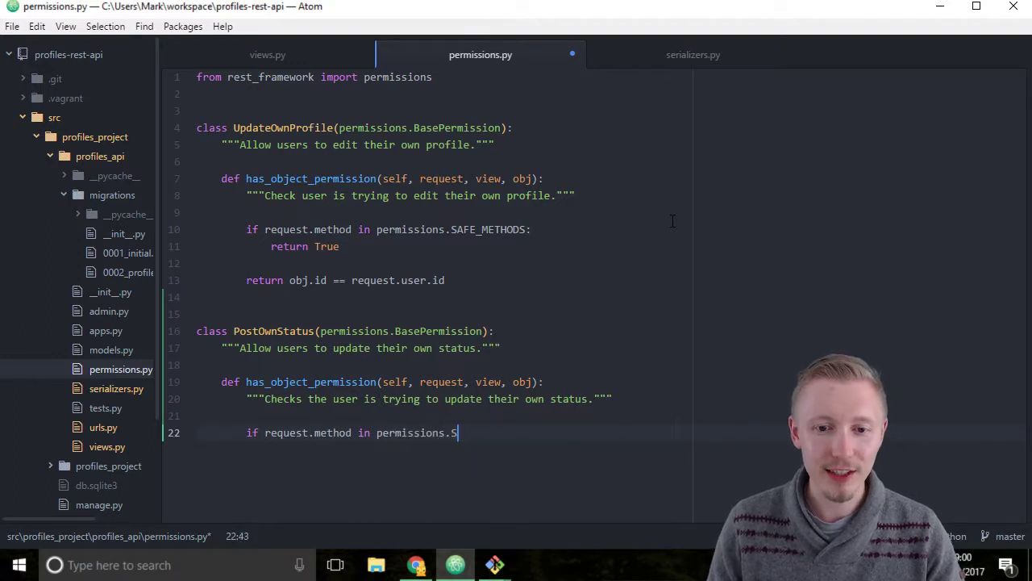
text(AFE_M)
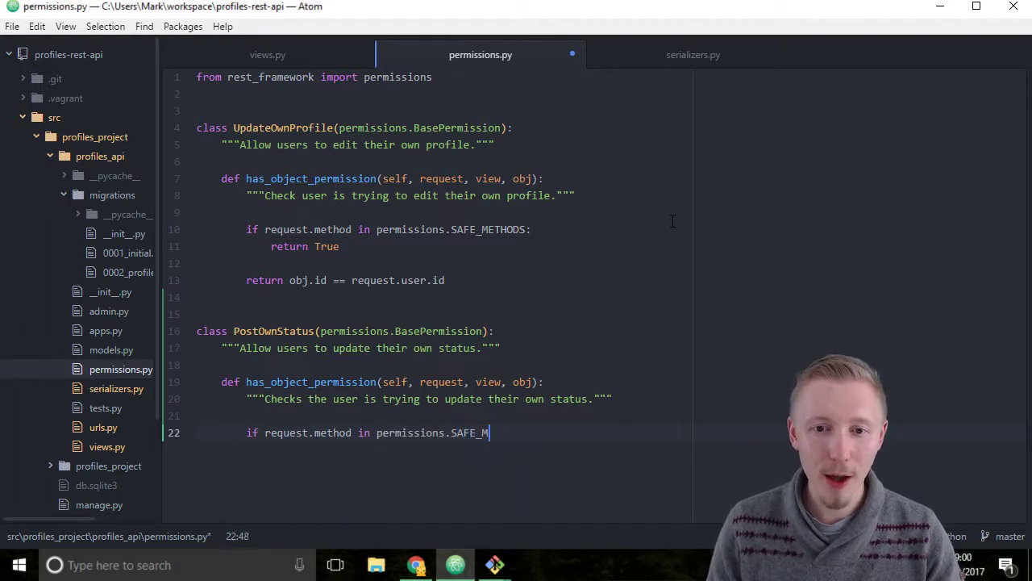
text(ETHODS:)
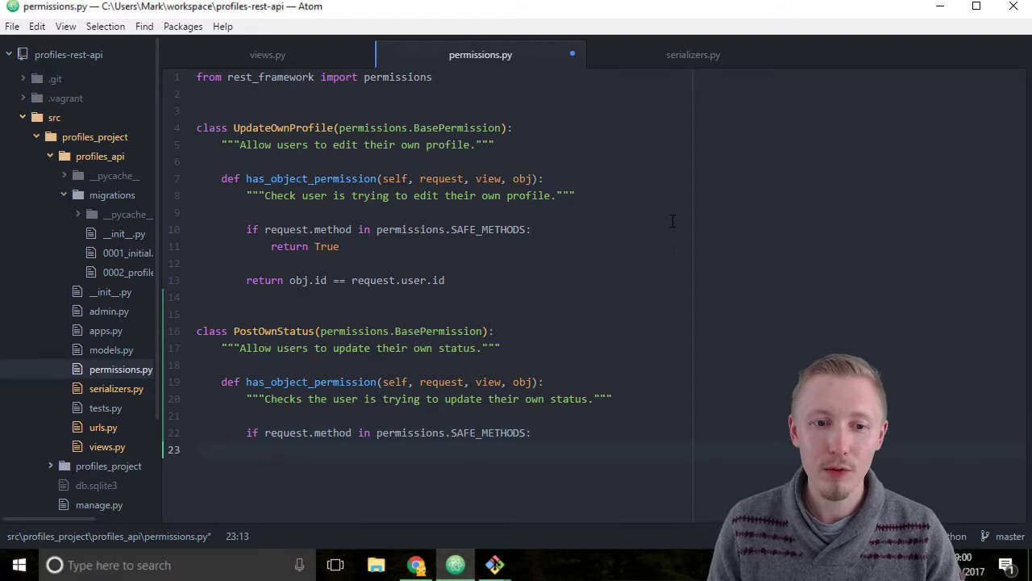
text(return True)
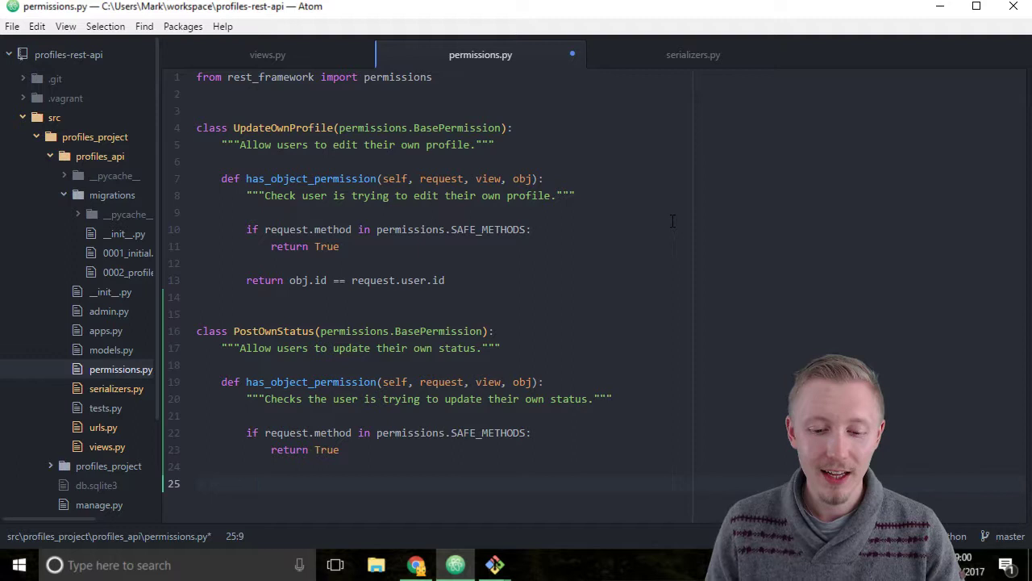
Step: Return whether obj.user_profile.id equals request.user.id, then save permissions.py
text(return obj.)
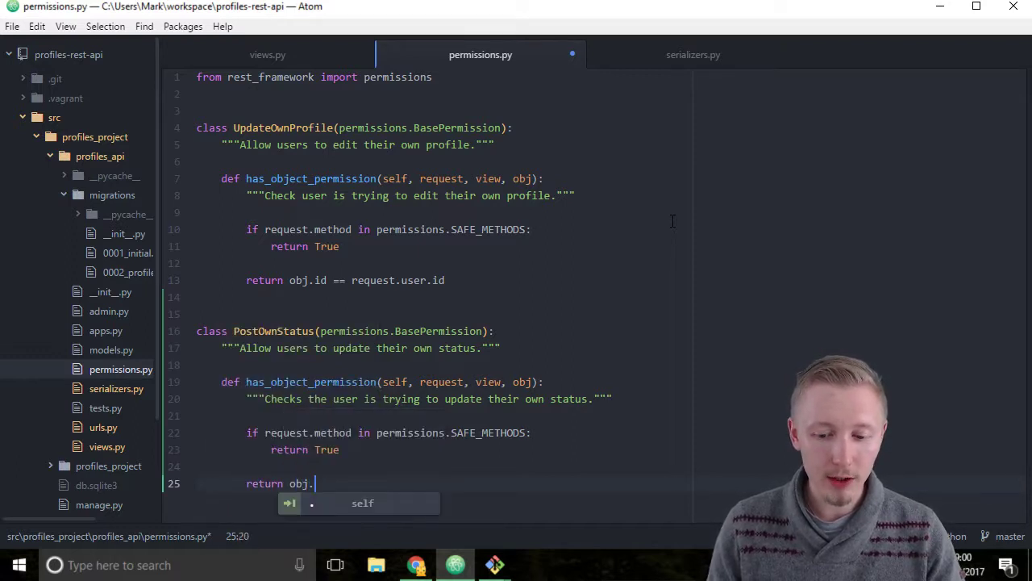
text(user_profil)
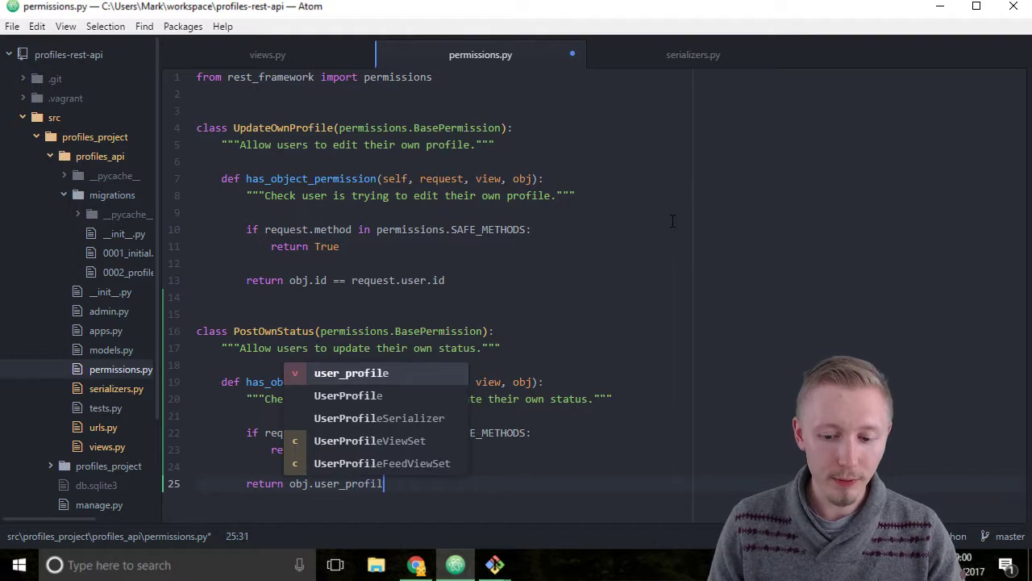
text(e.id ==)
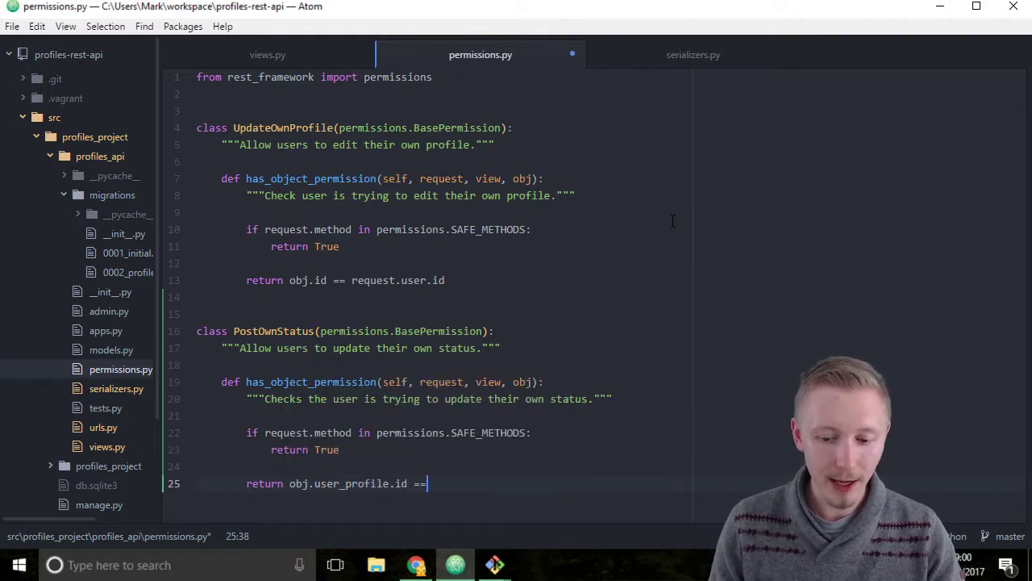
text(request.user.id)
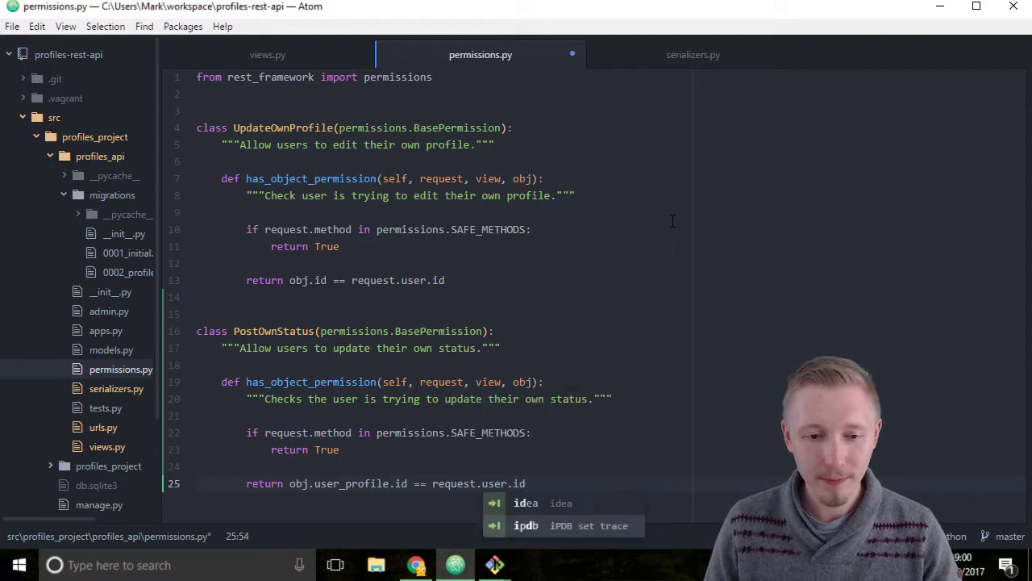
key(Escape)
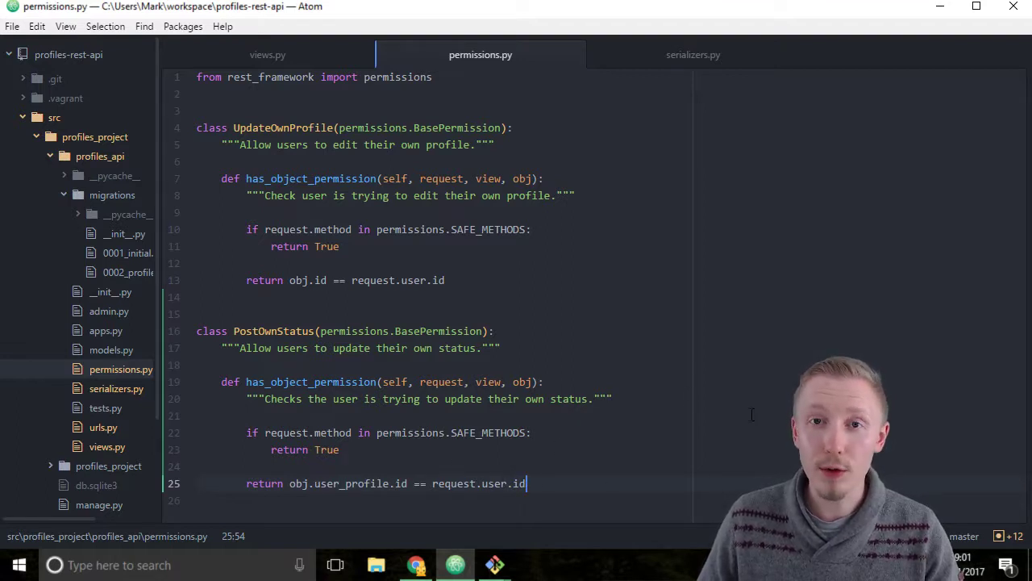
mouse_move(776, 404)
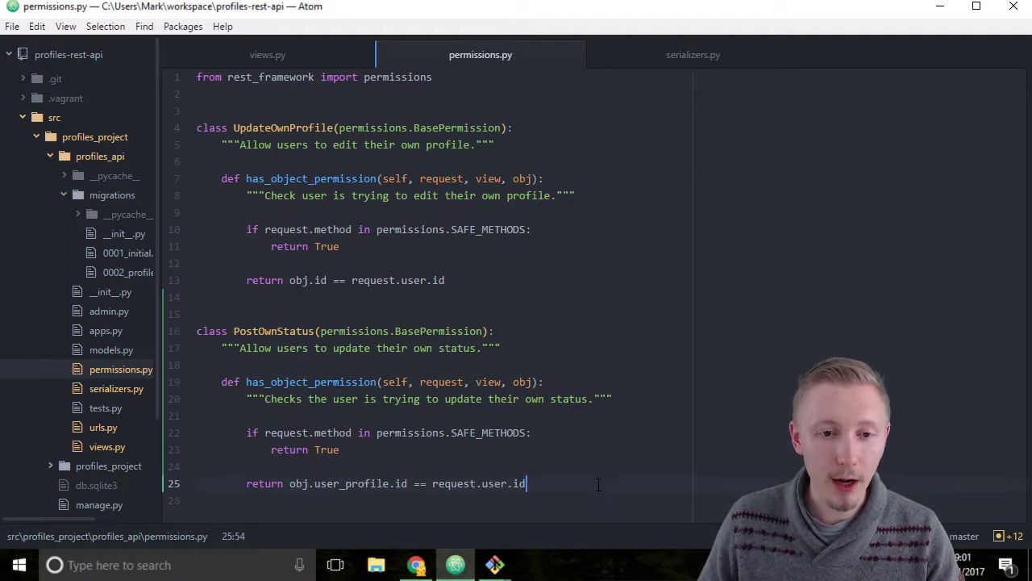
mouse_move(577, 464)
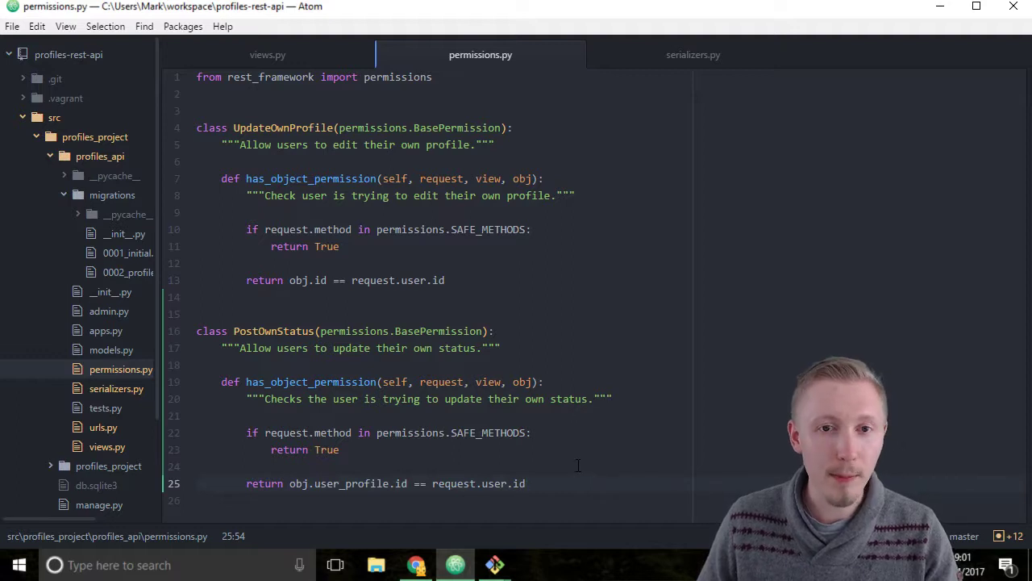
Step: In views.py, add 'from rest_framework.permissions import IsAuthenticatedOrReadOnly'
click(103, 446)
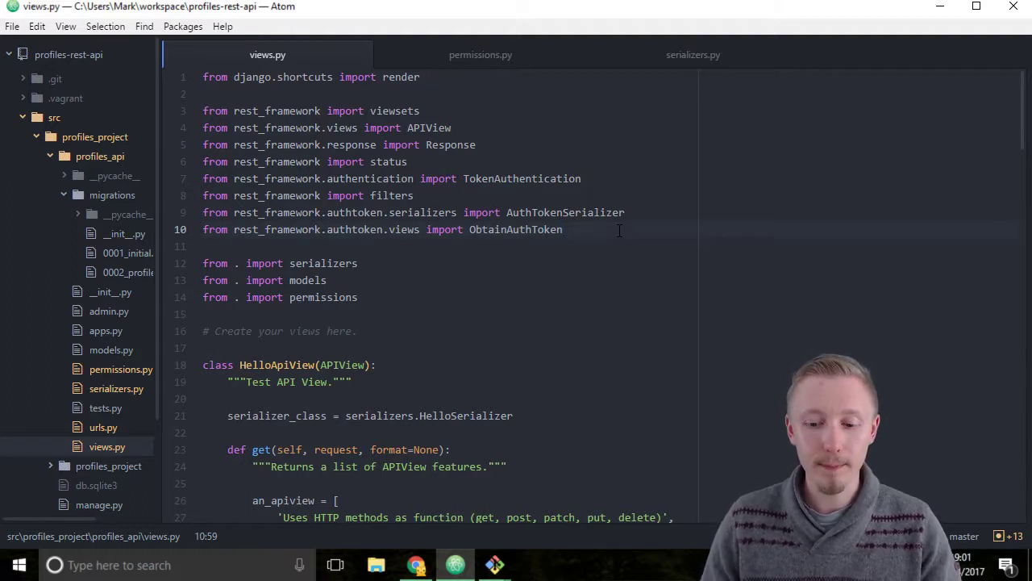
text(from re)
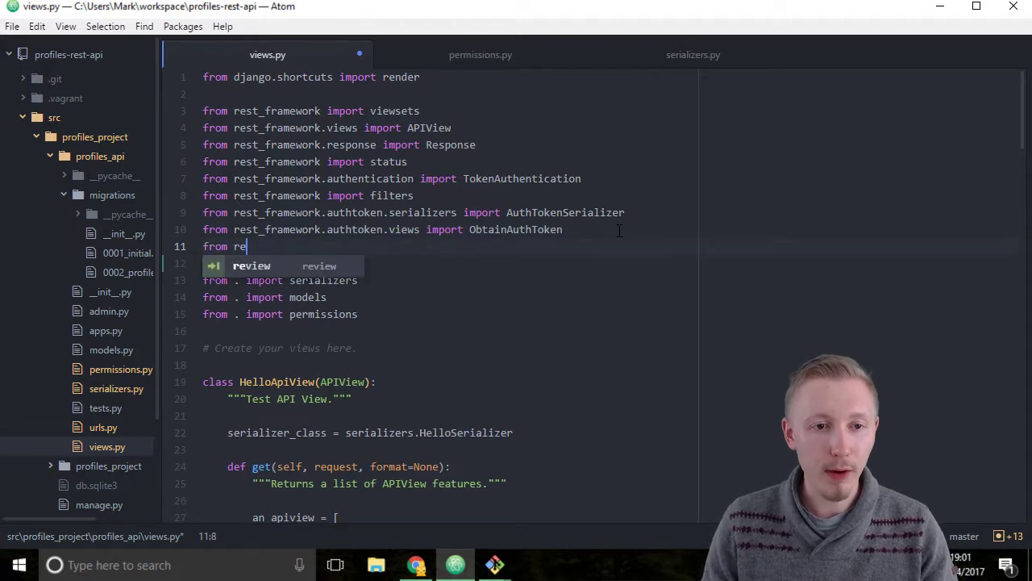
text(st_framework.permissions import IsA)
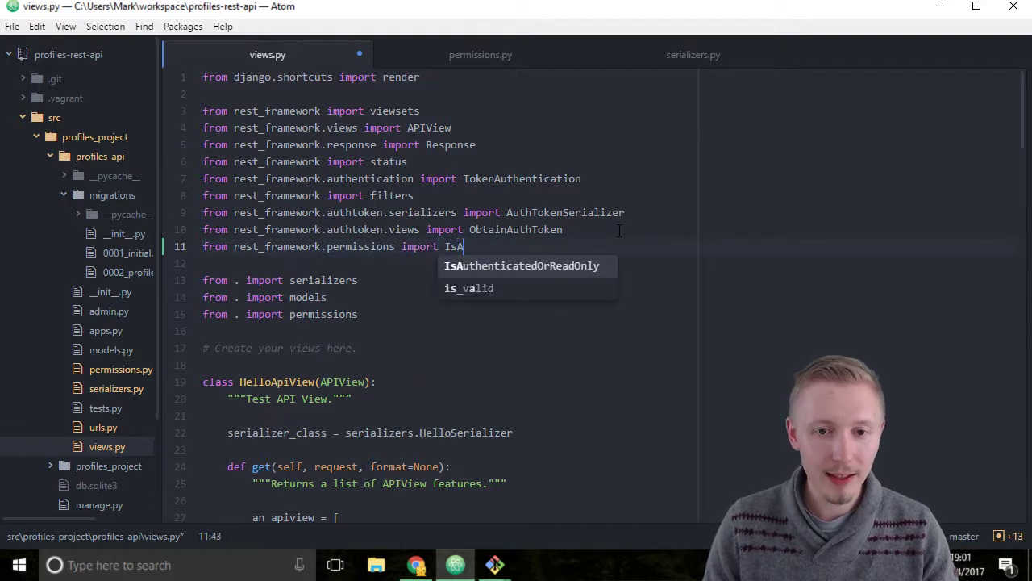
text(uthenticatedOrReadOnly)
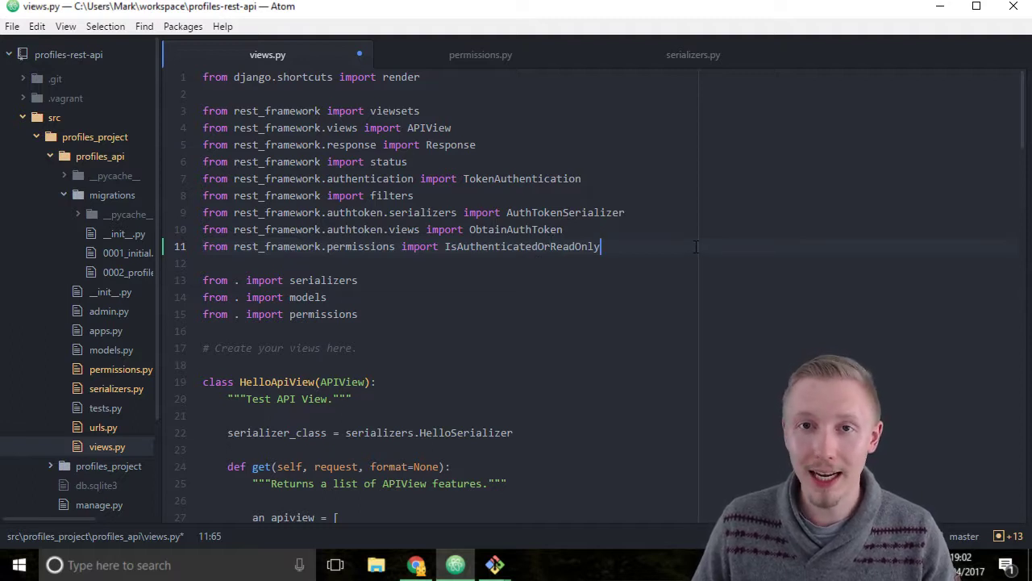
mouse_move(950, 159)
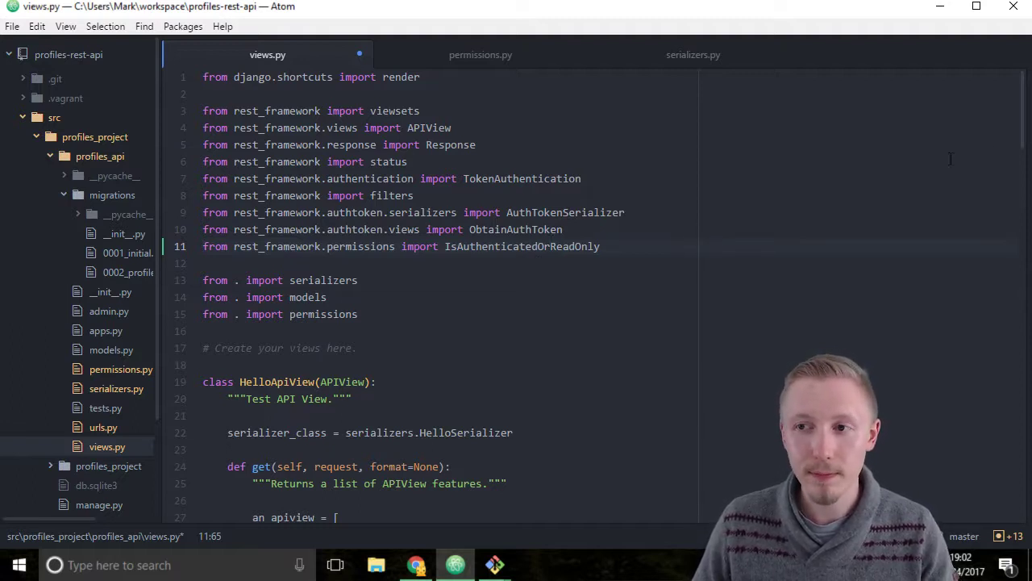
Step: Below UserProfileFeedViewSet's queryset, set permission_classes = (permissions.PostOwnStatus, IsAuthenticatedOrReadOnly)
scroll(down, 3)
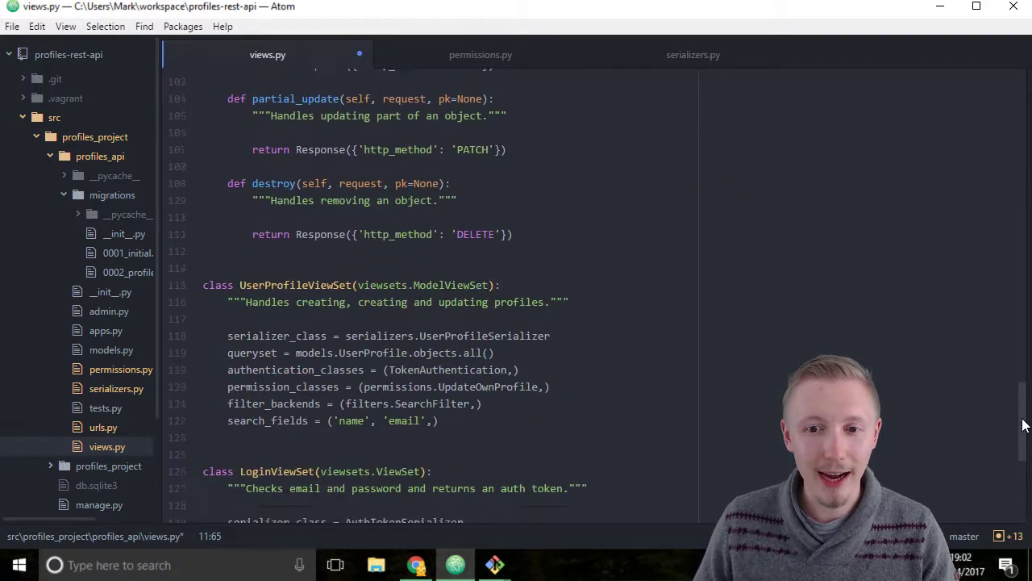
scroll(down, 3)
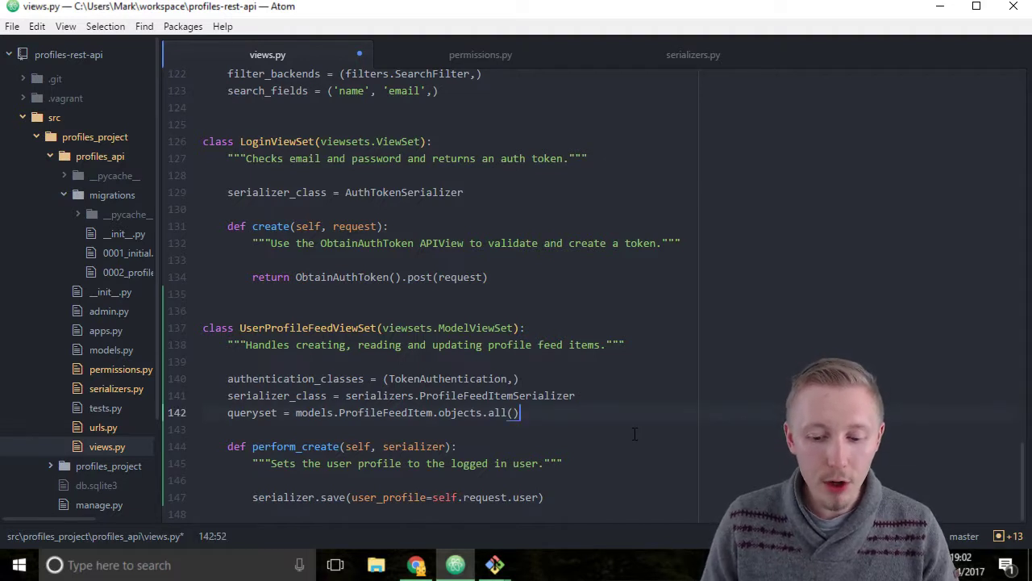
key(Enter)
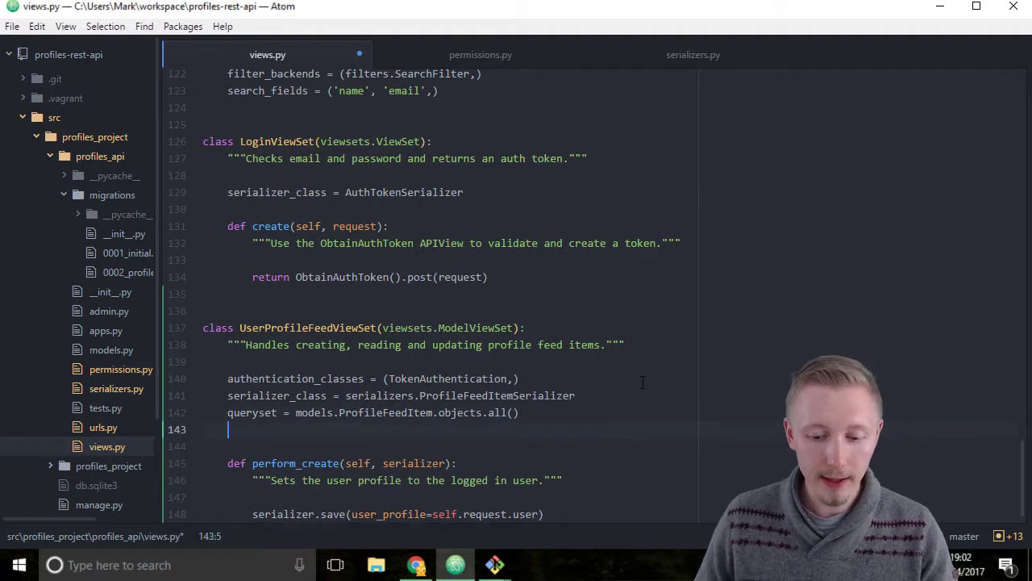
text(permiss)
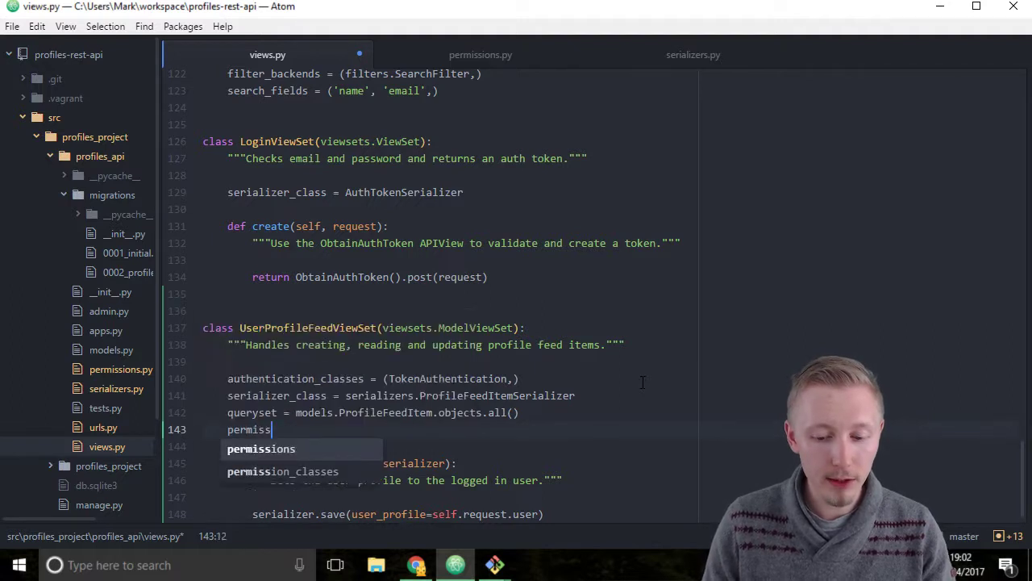
text(ion_classe)
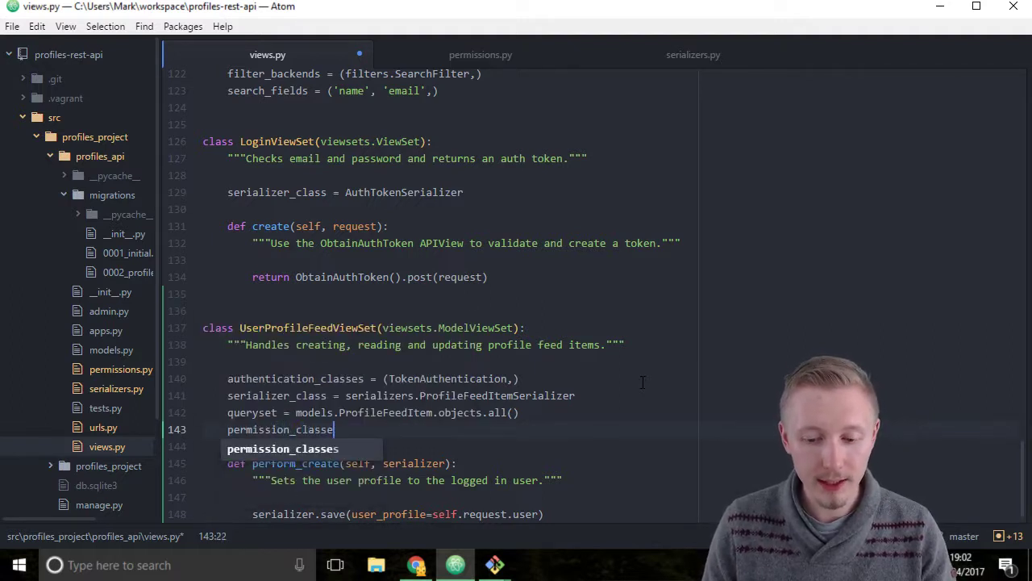
text(= ())
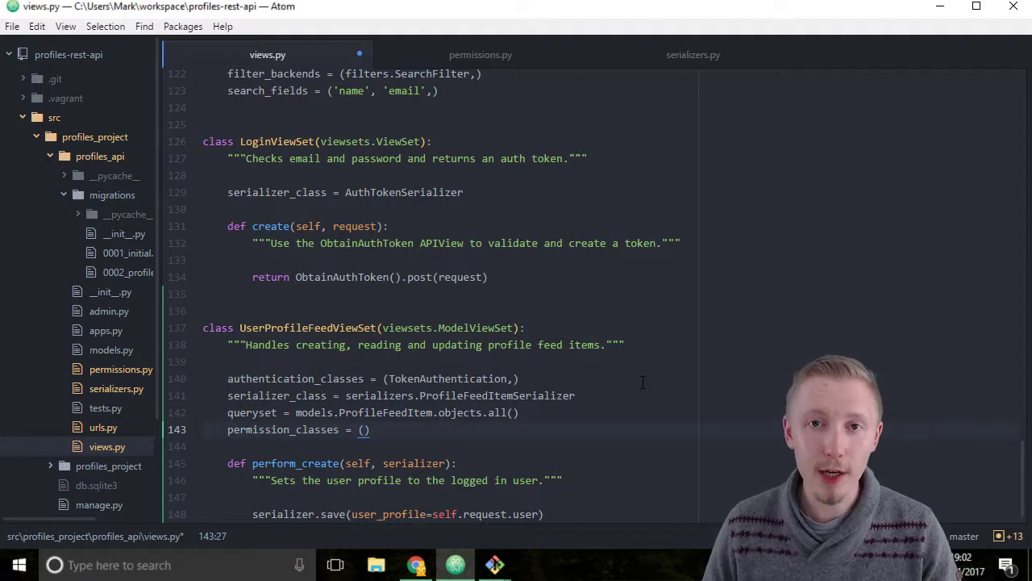
text(per)
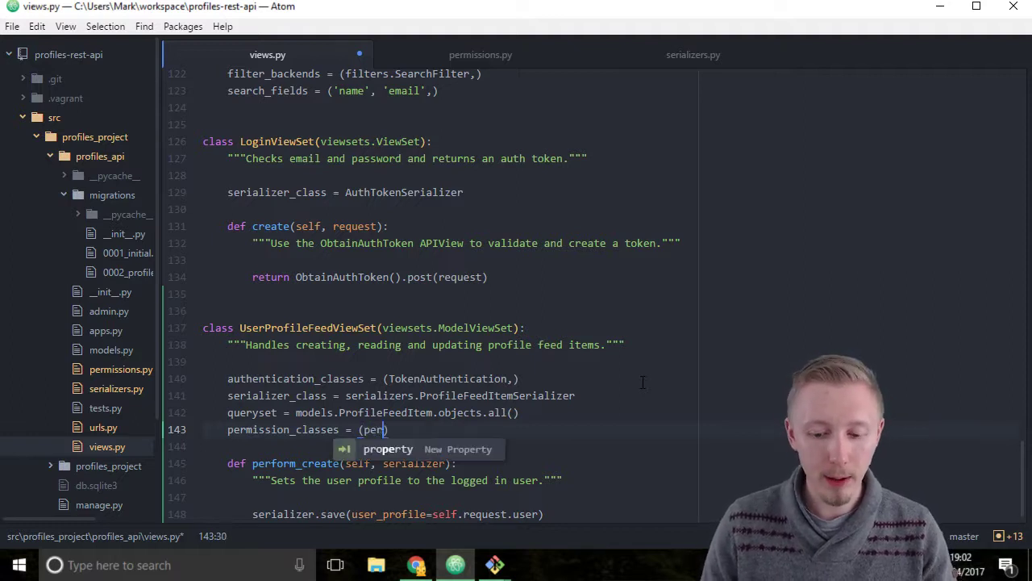
text(missions.PostOwnStatus,)
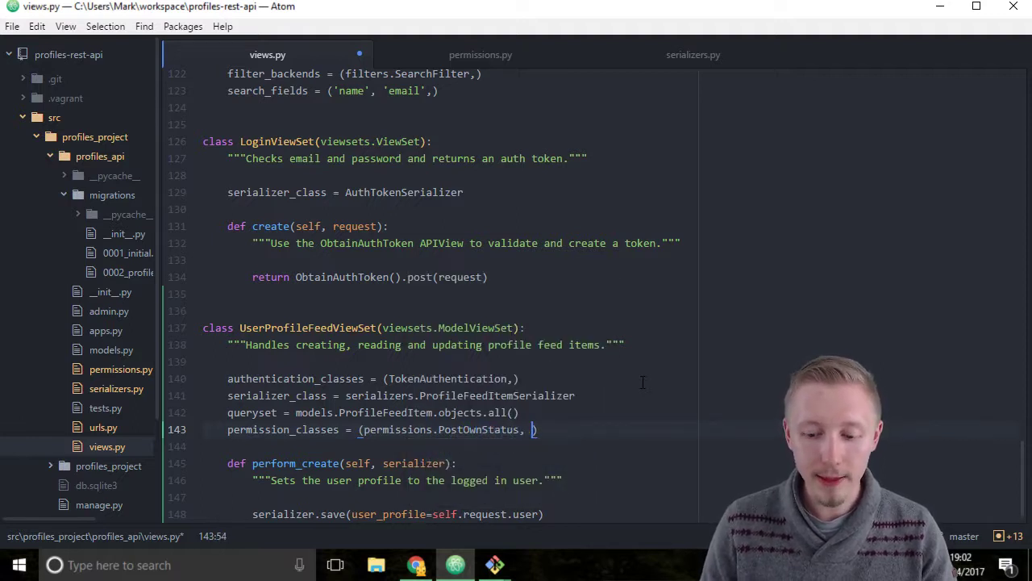
text(IsAuthen)
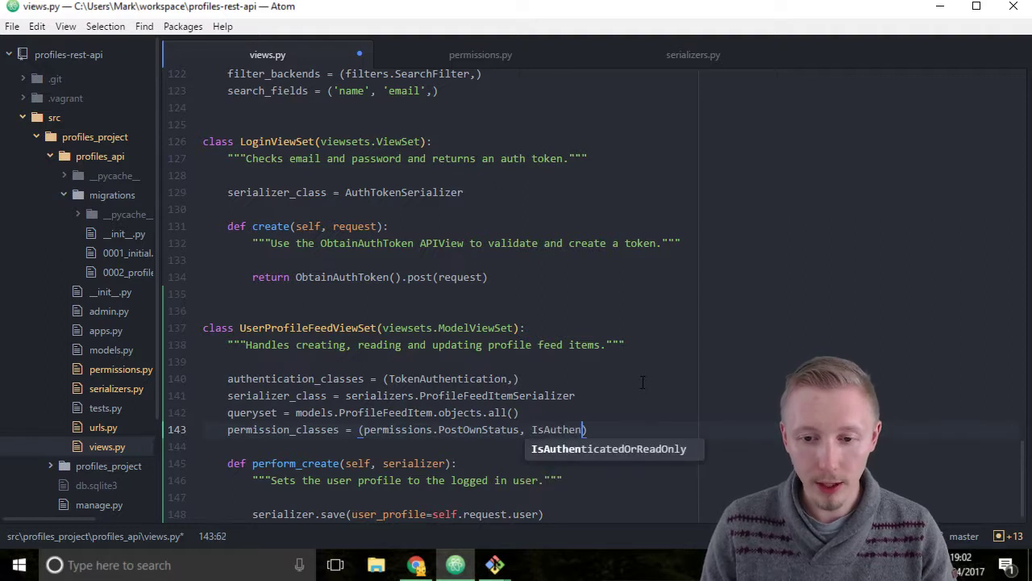